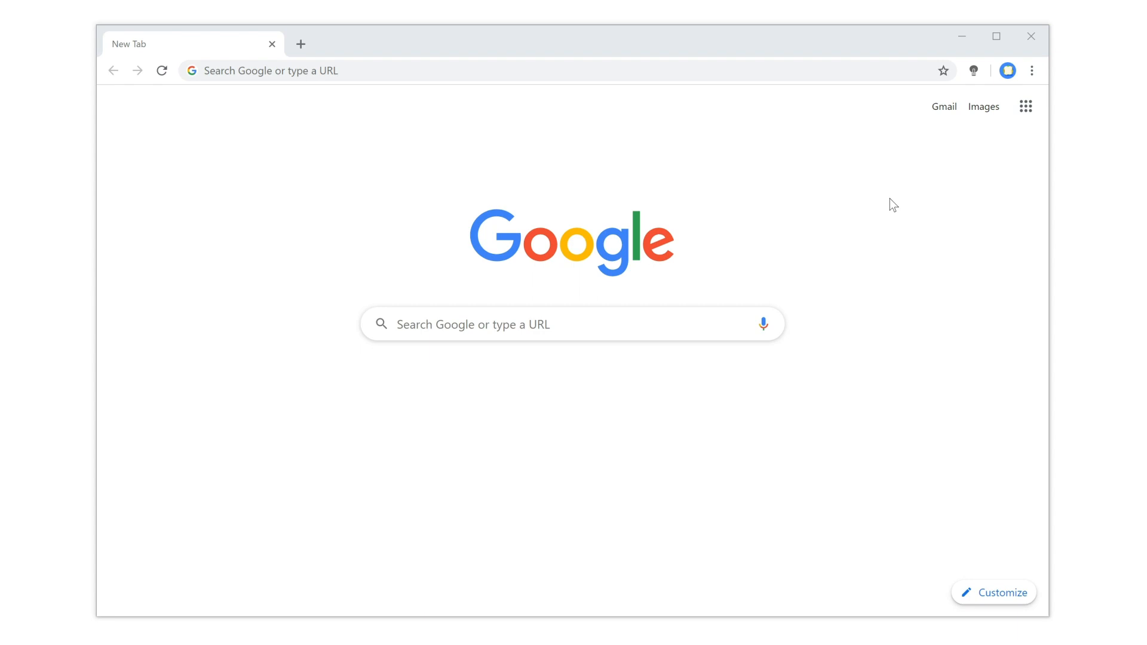
pyautogui.moveTo(976, 94)
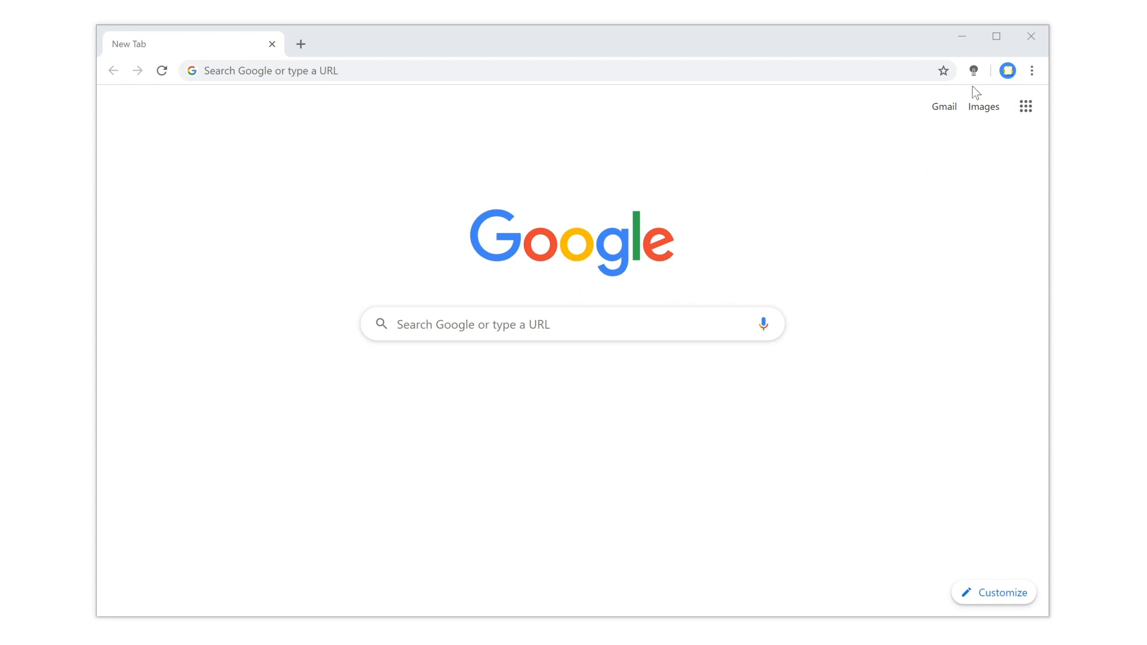
# - Right-click the Turn Off the Lights lamp icon to show its extension menu
pyautogui.rightClick(974, 71)
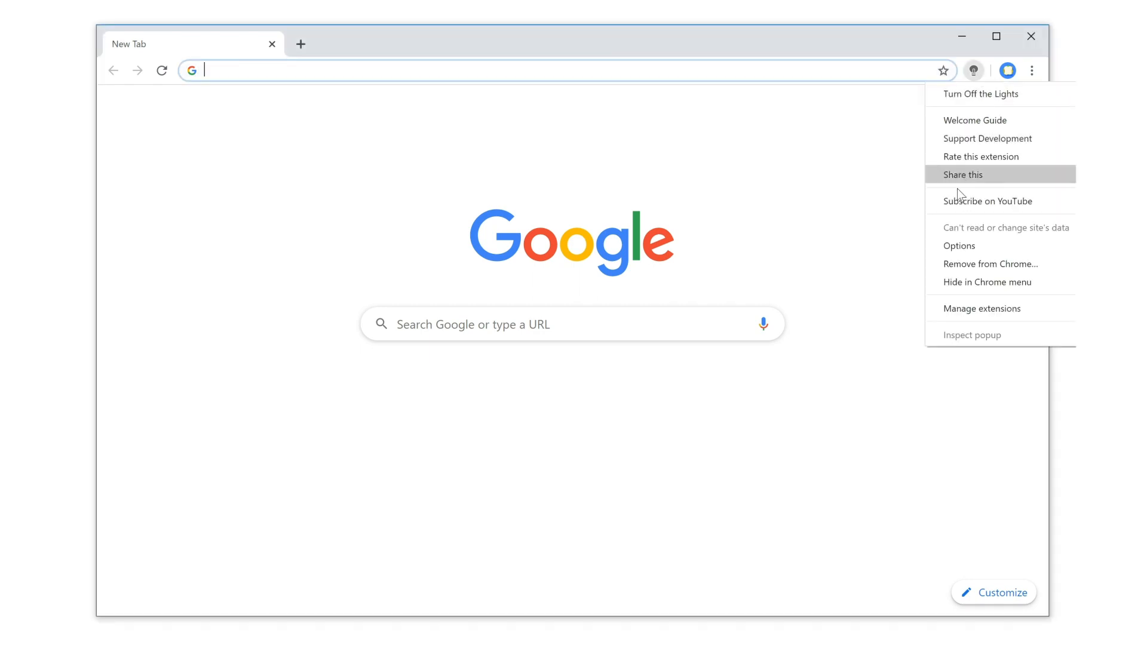
# - Choose Options from the lamp menu to open the extension's settings page
pyautogui.click(959, 245)
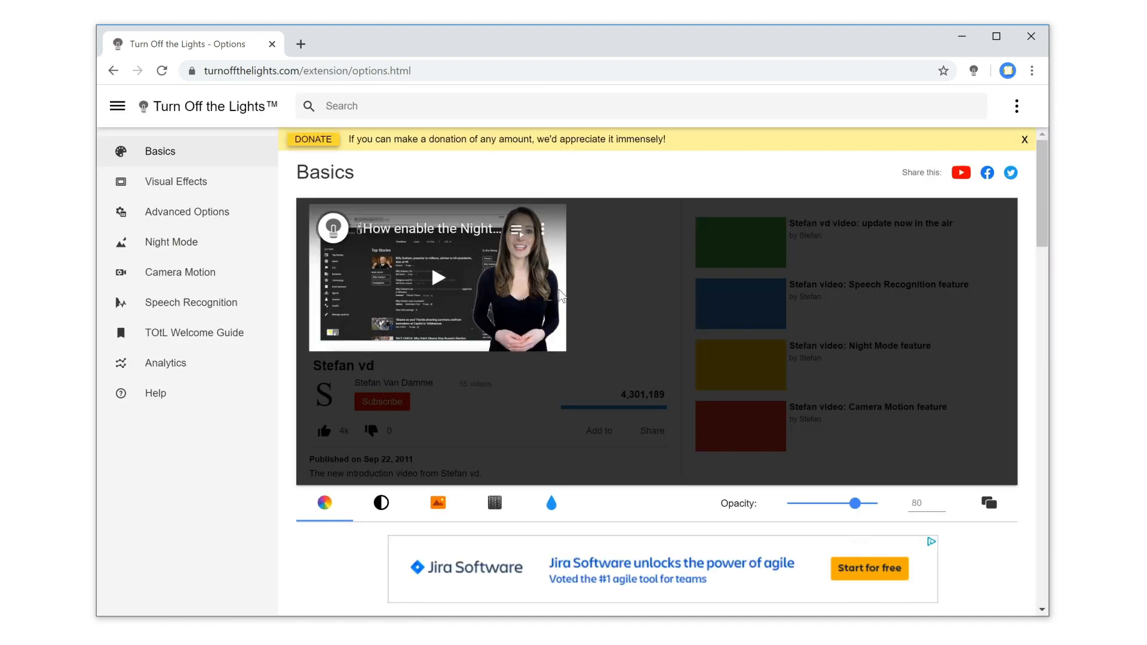
pyautogui.moveTo(203, 212)
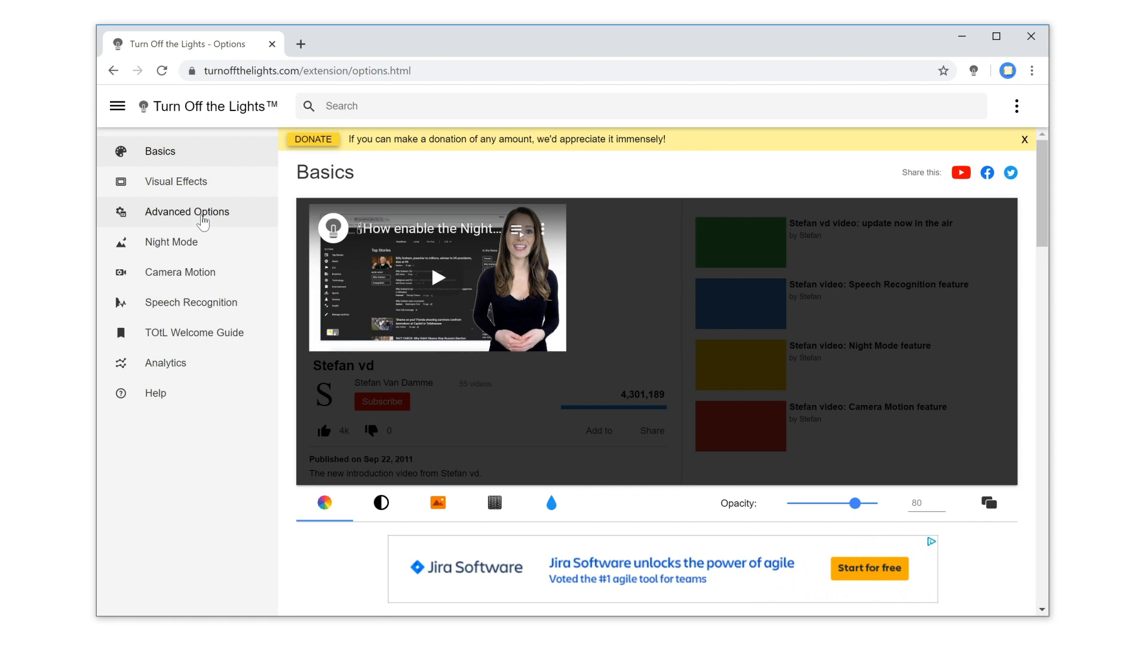
# - Open Advanced Options and scroll through to the Bulb lamp styles
pyautogui.click(188, 212)
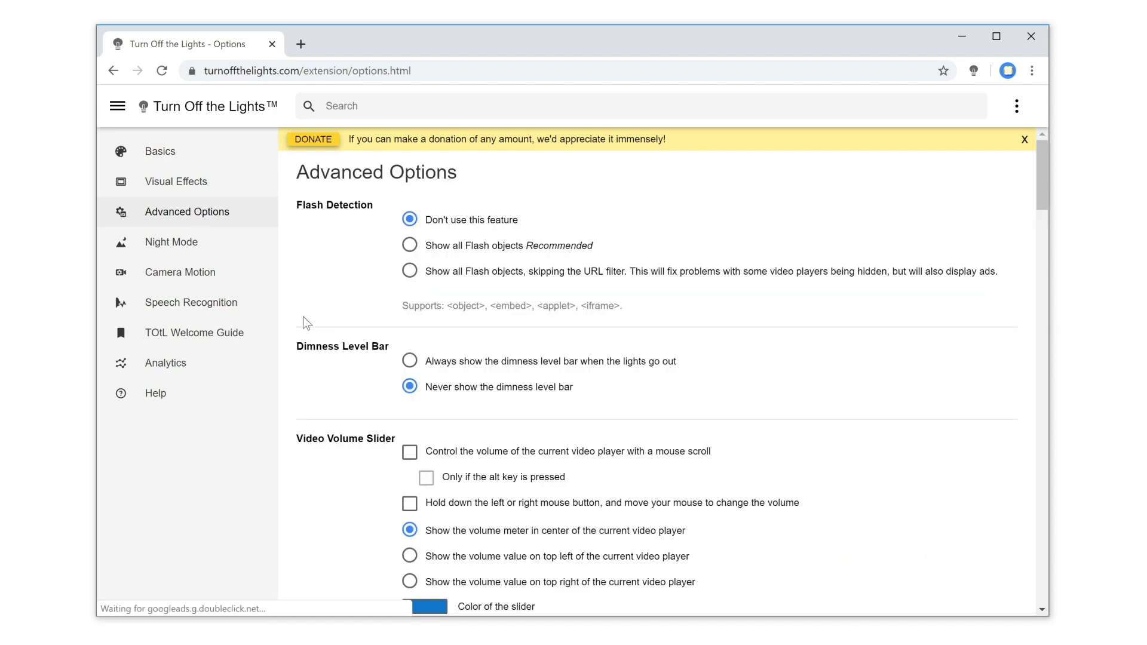
pyautogui.scroll(-3)
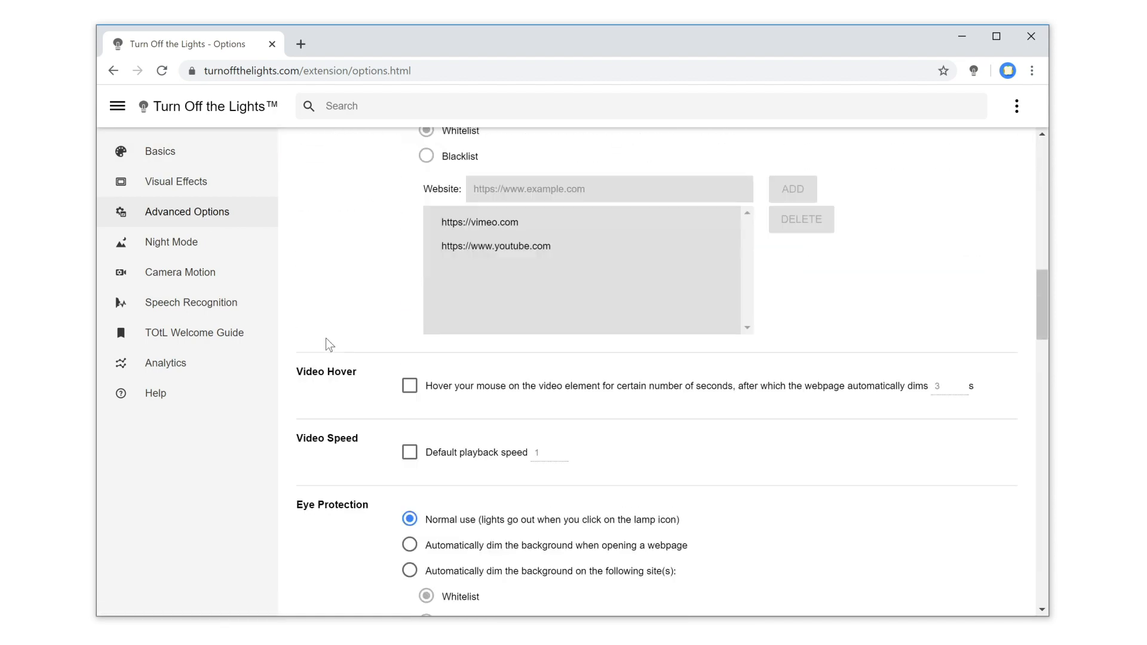
pyautogui.scroll(-3)
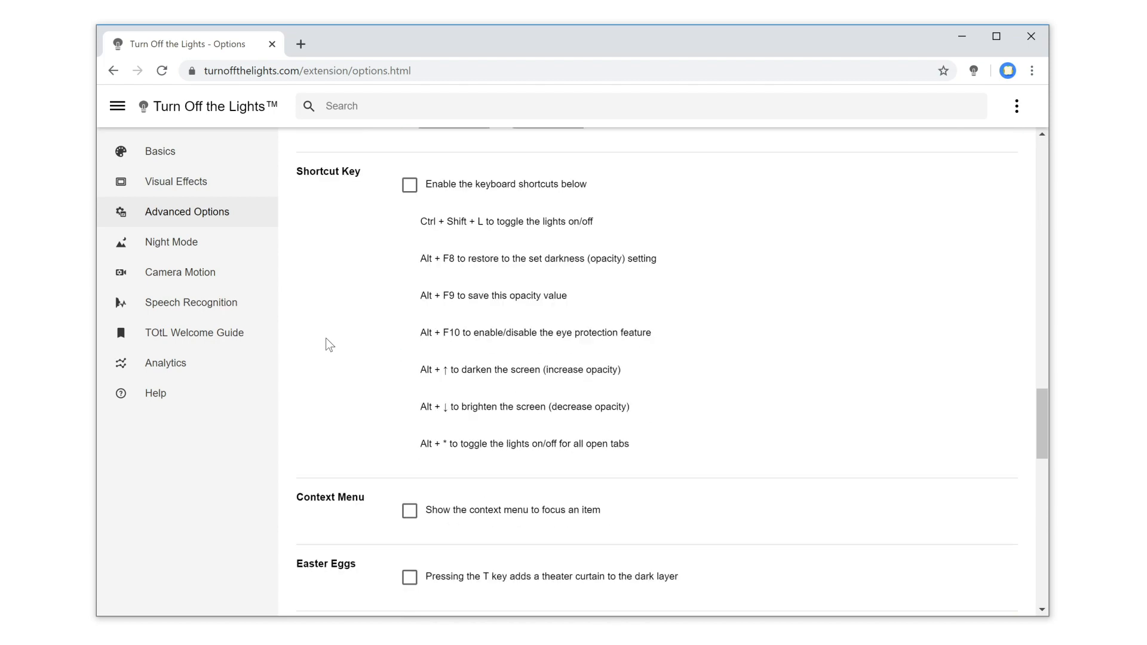
pyautogui.scroll(3)
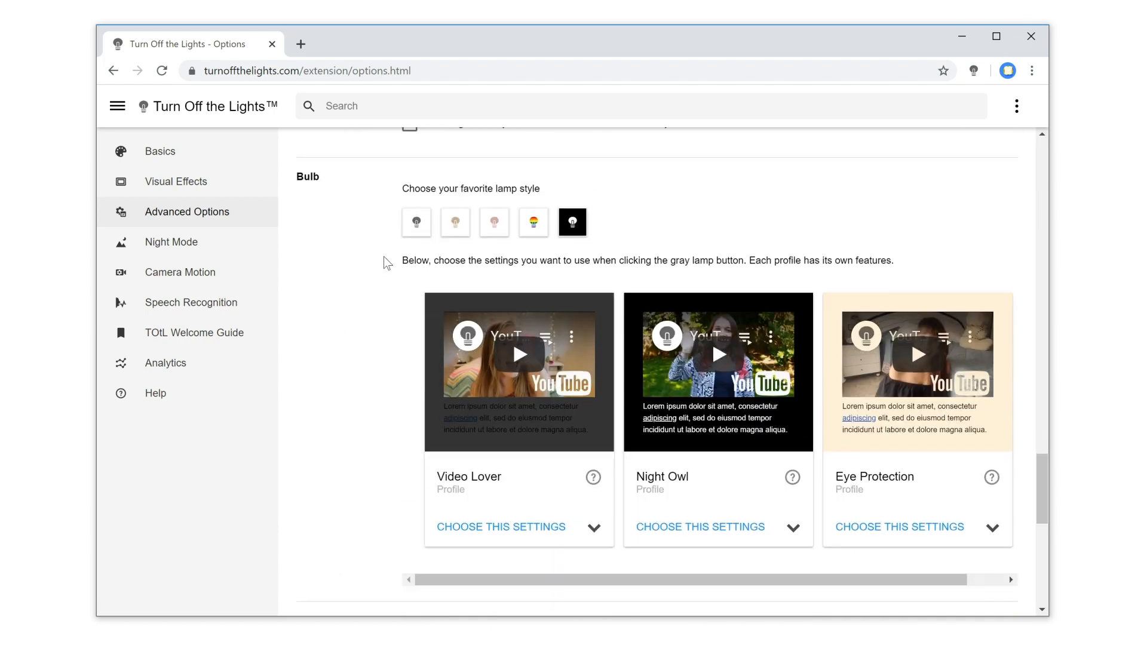
pyautogui.moveTo(562, 252)
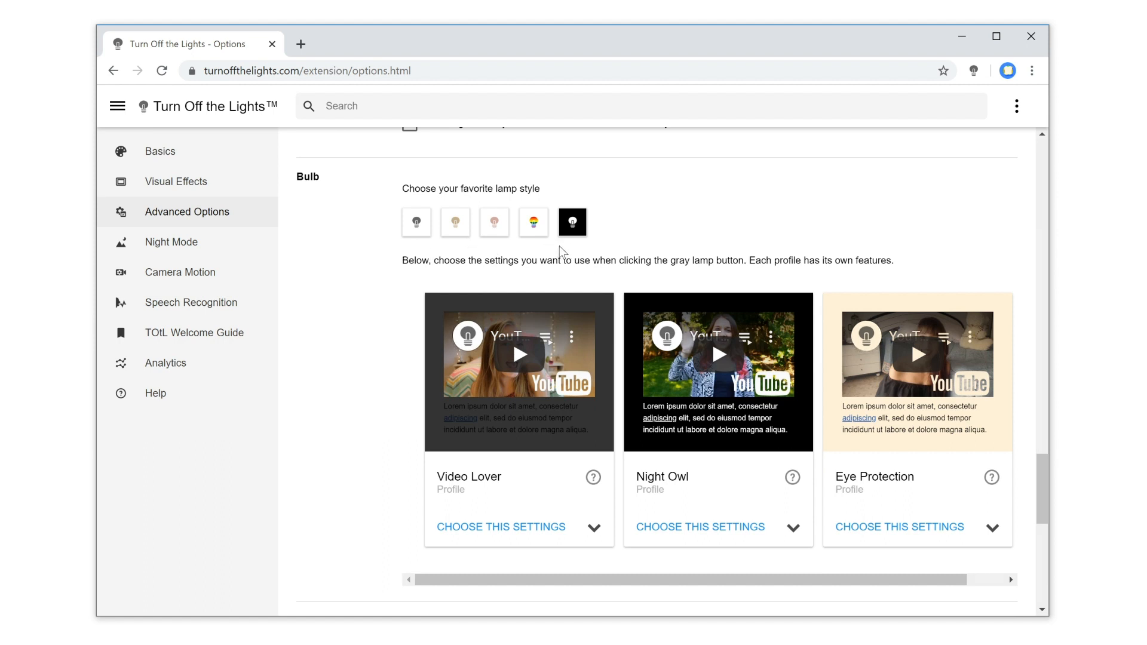
pyautogui.moveTo(418, 252)
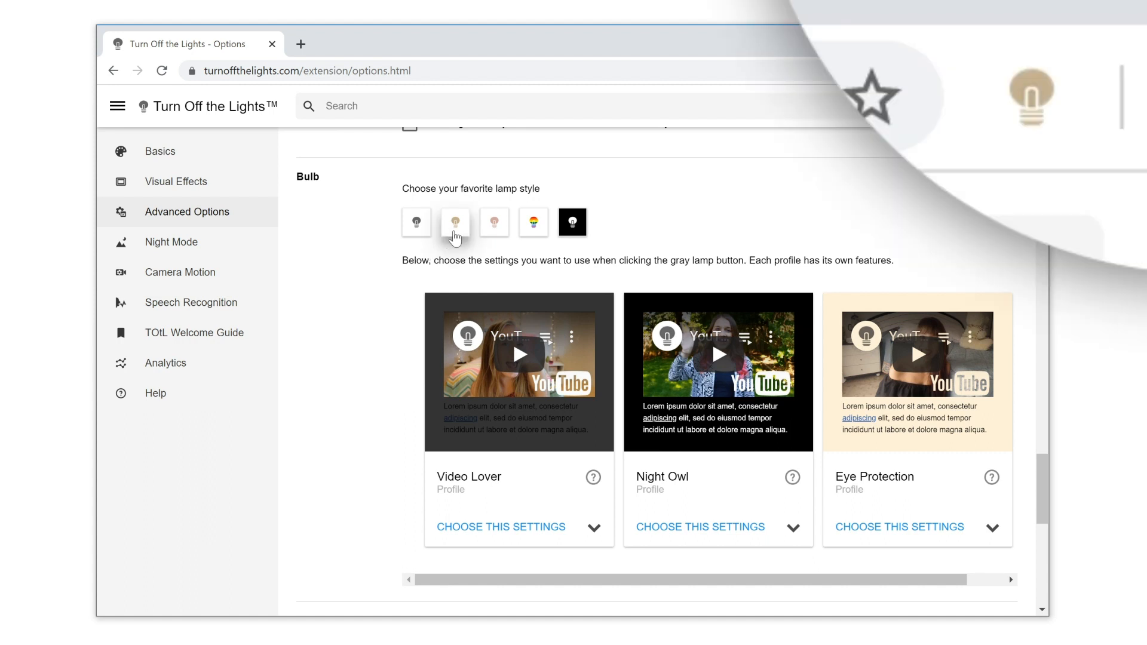
pyautogui.moveTo(495, 233)
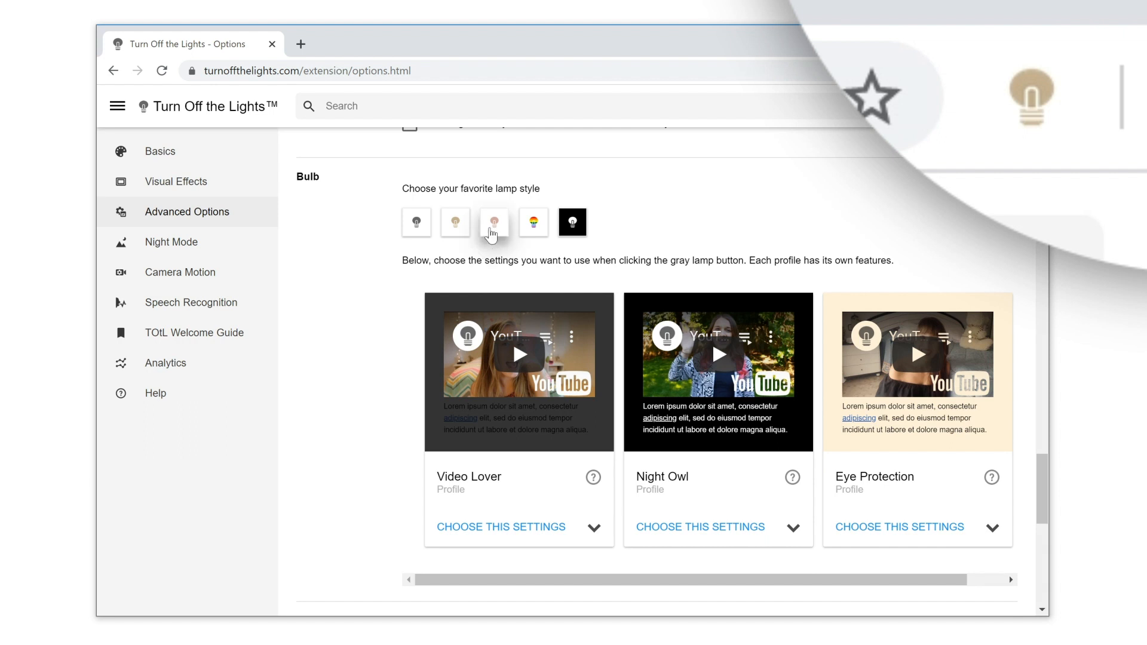
pyautogui.moveTo(504, 246)
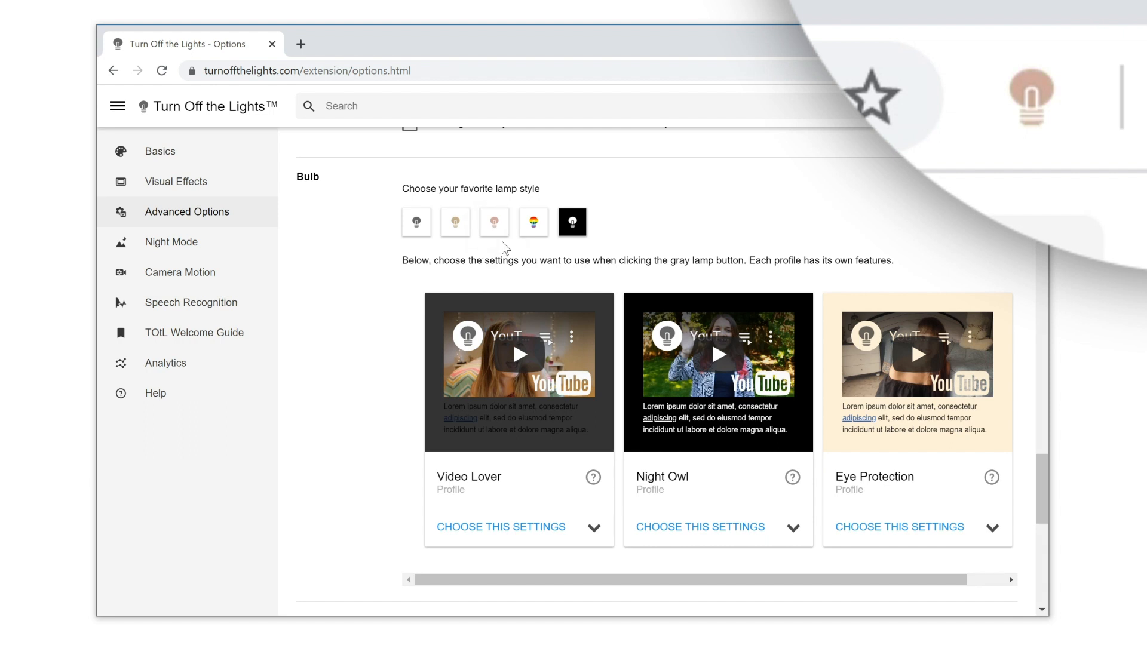
pyautogui.moveTo(531, 237)
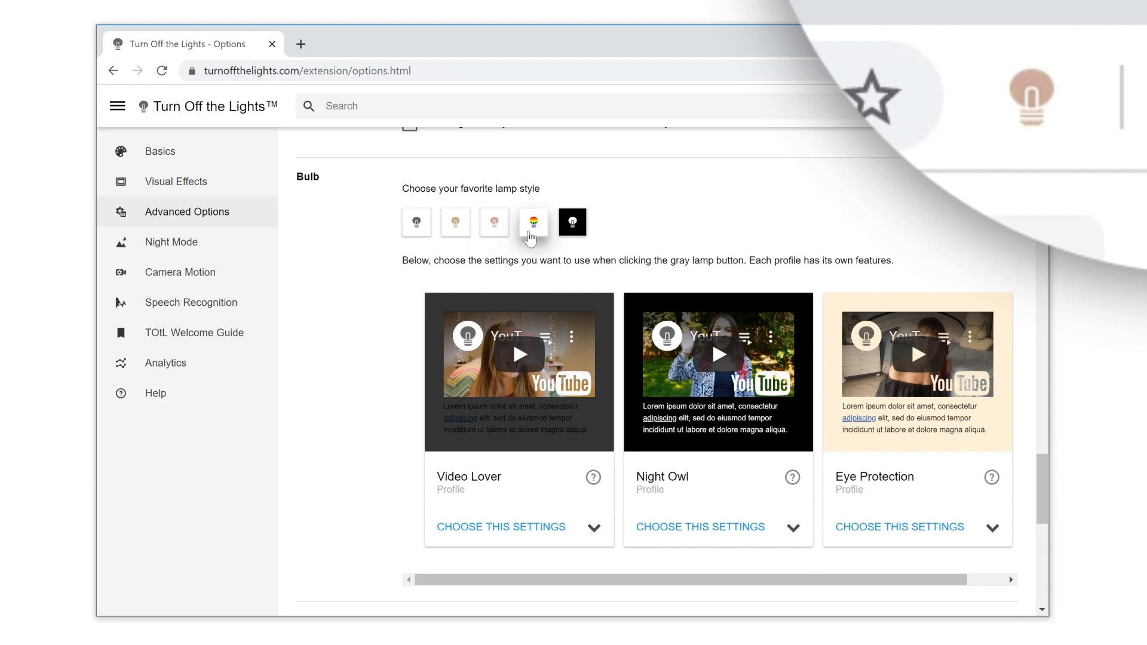
# - Try the multicoloured Bulb lamp style for the toolbar icon
pyautogui.click(532, 221)
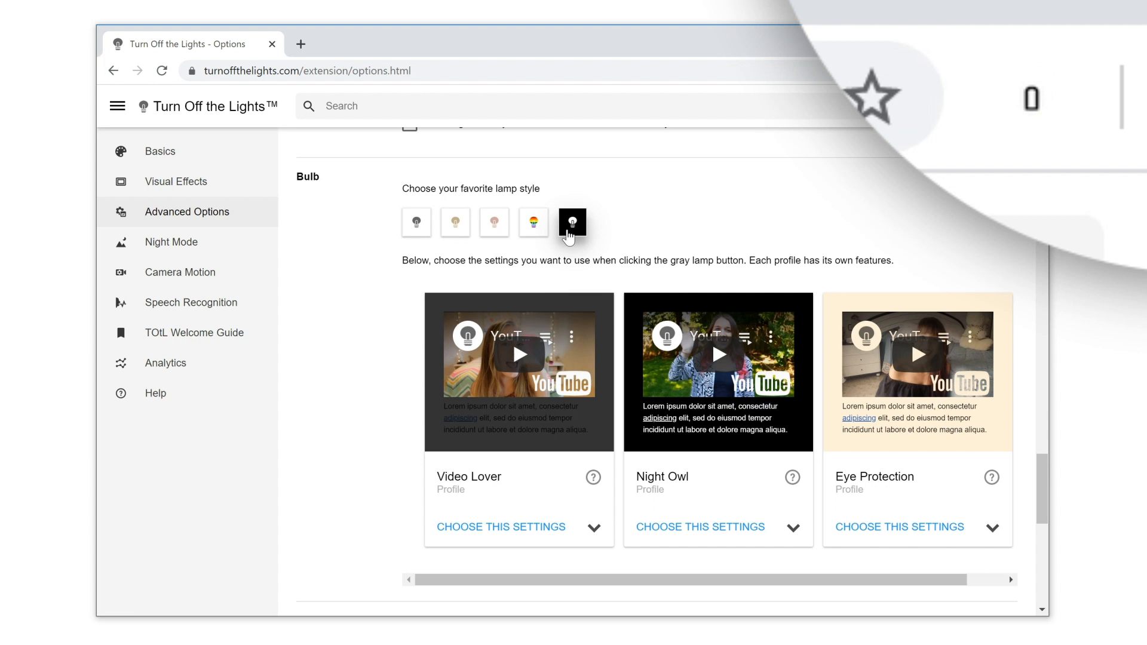
pyautogui.moveTo(567, 242)
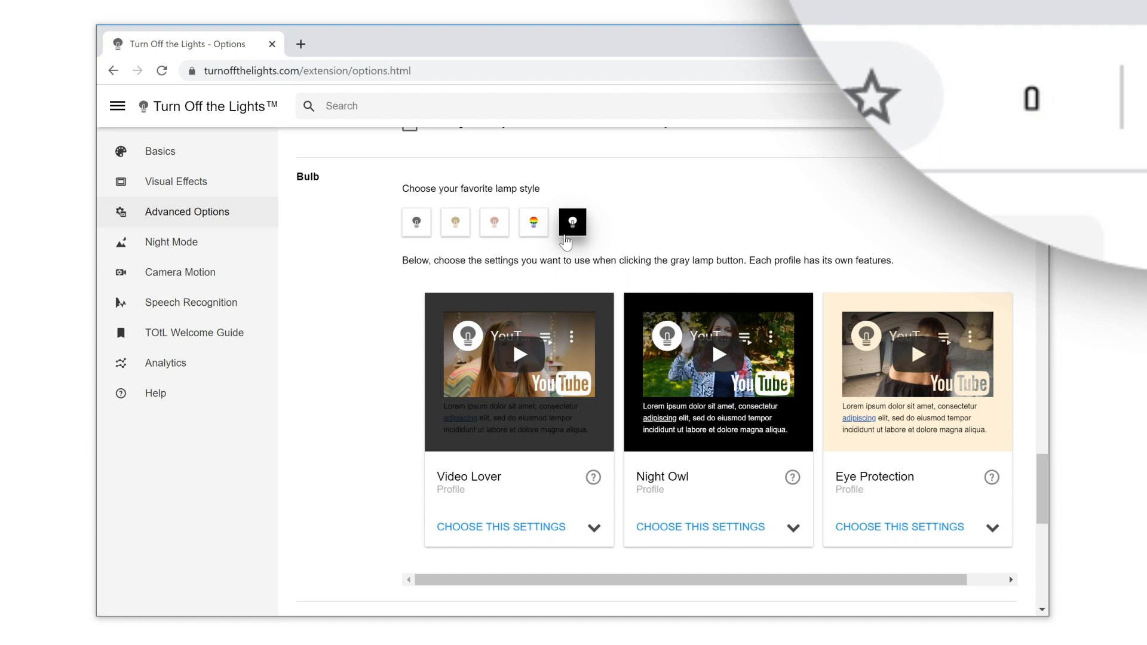